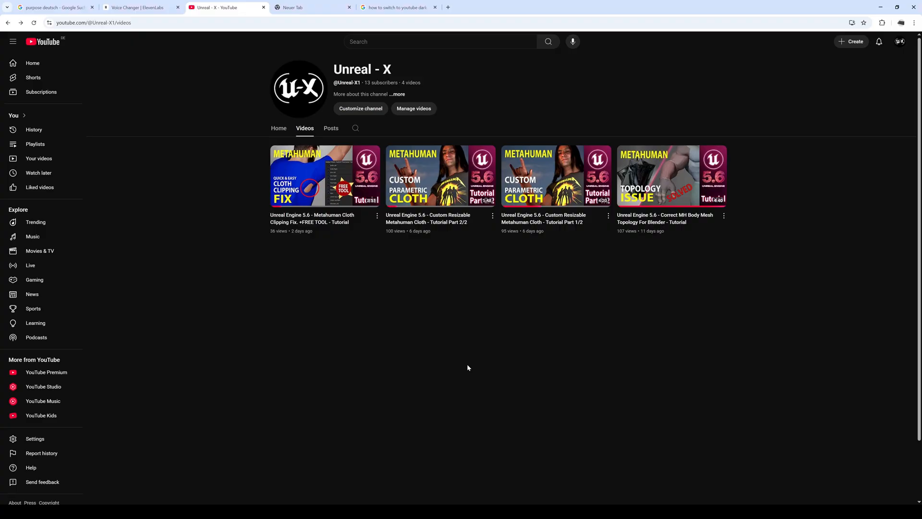
# Step: Create a new MetaHuman Identity asset named Tutorial_MI and open it for editing
pyautogui.scroll(-3)
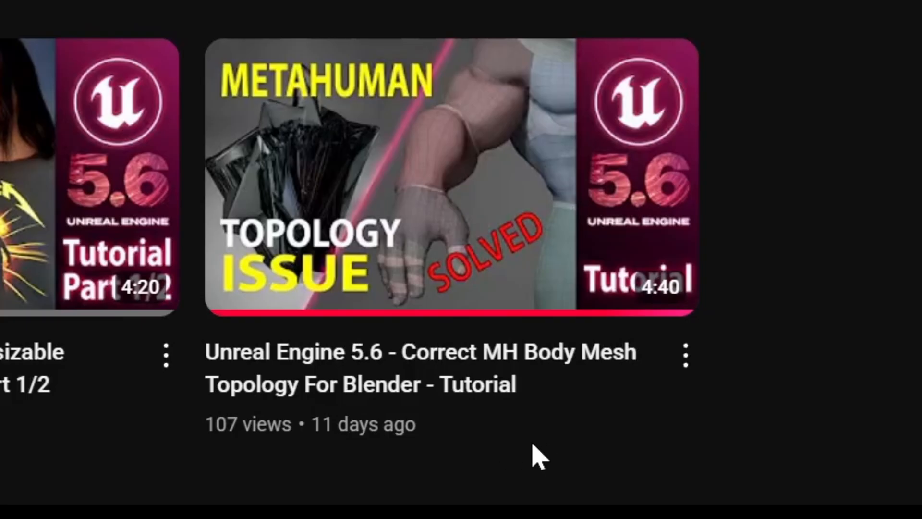
pyautogui.moveTo(544, 459)
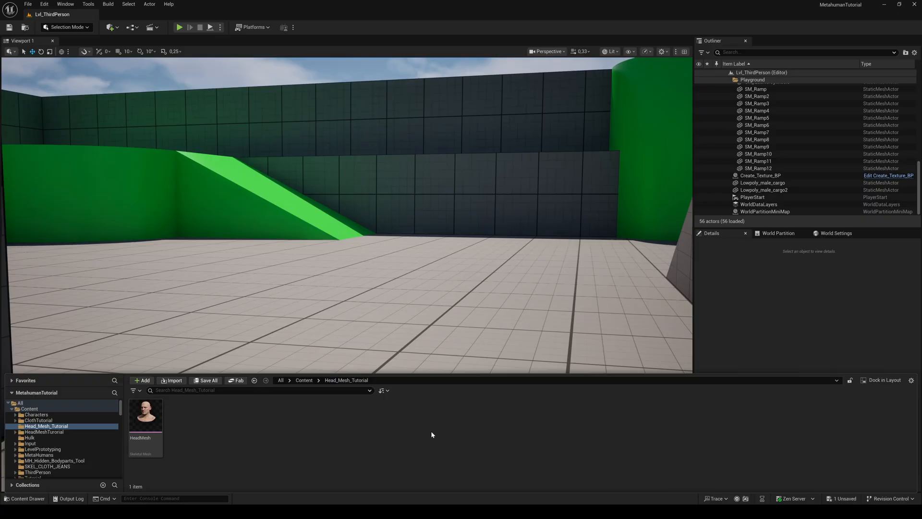
pyautogui.moveTo(254, 438)
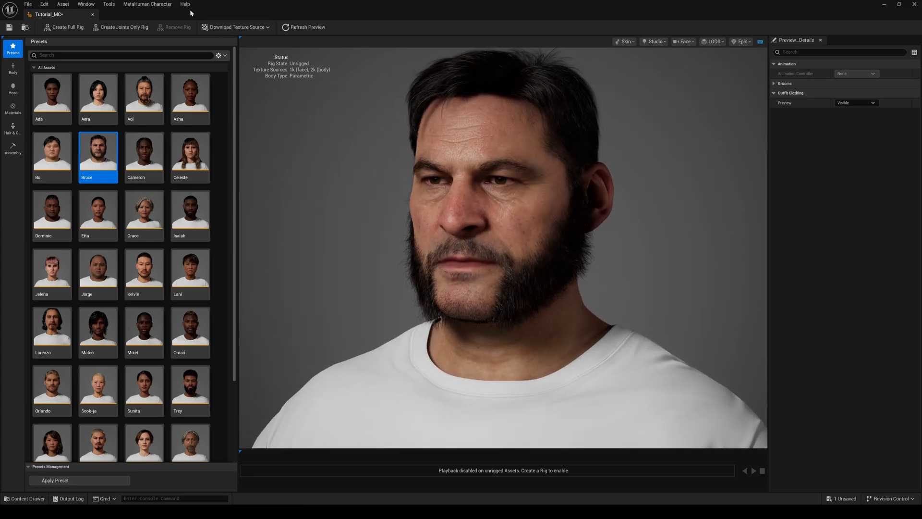
pyautogui.click(147, 4)
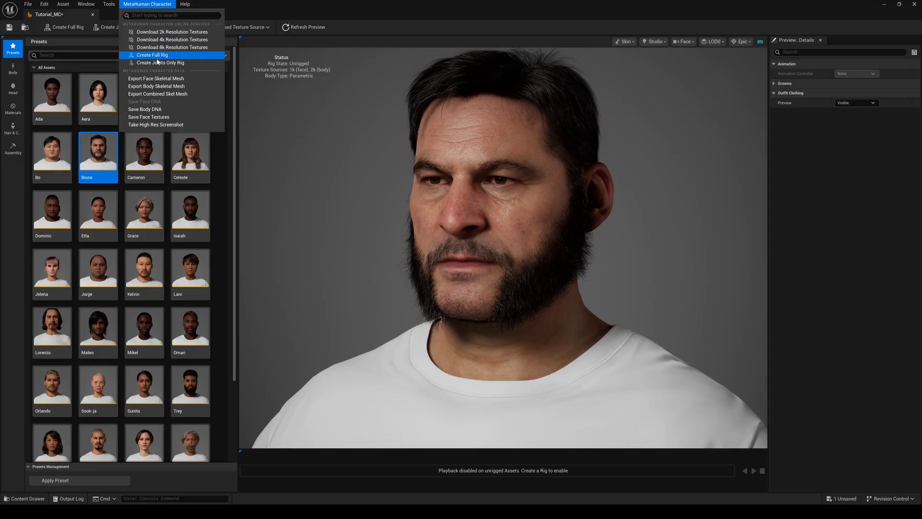
pyautogui.moveTo(155, 77)
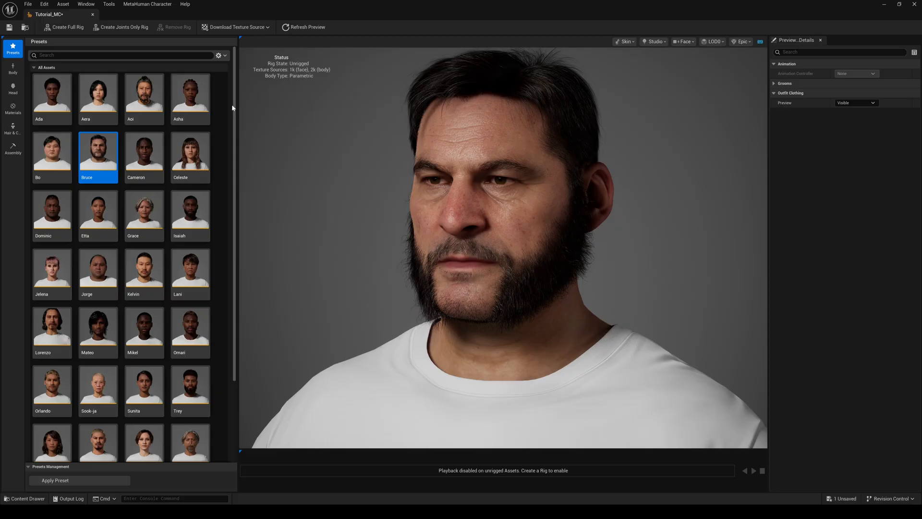
pyautogui.moveTo(232, 108)
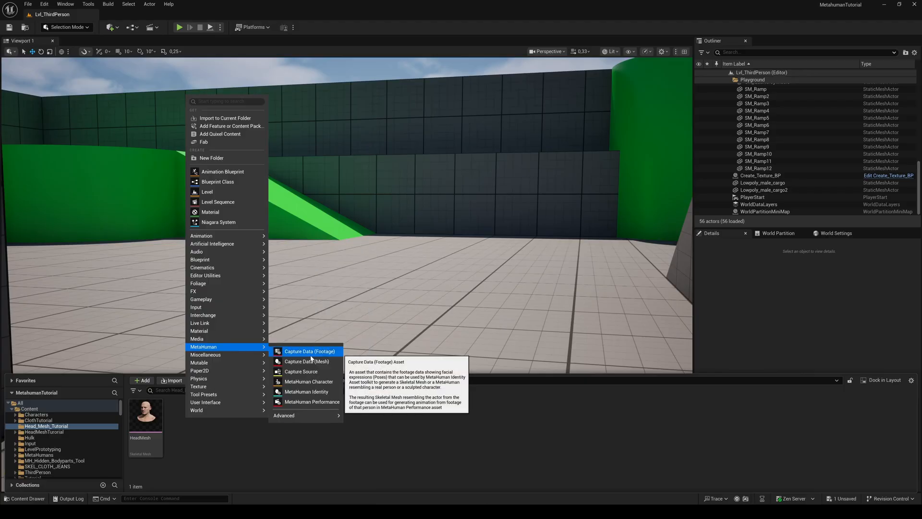
pyautogui.click(306, 392)
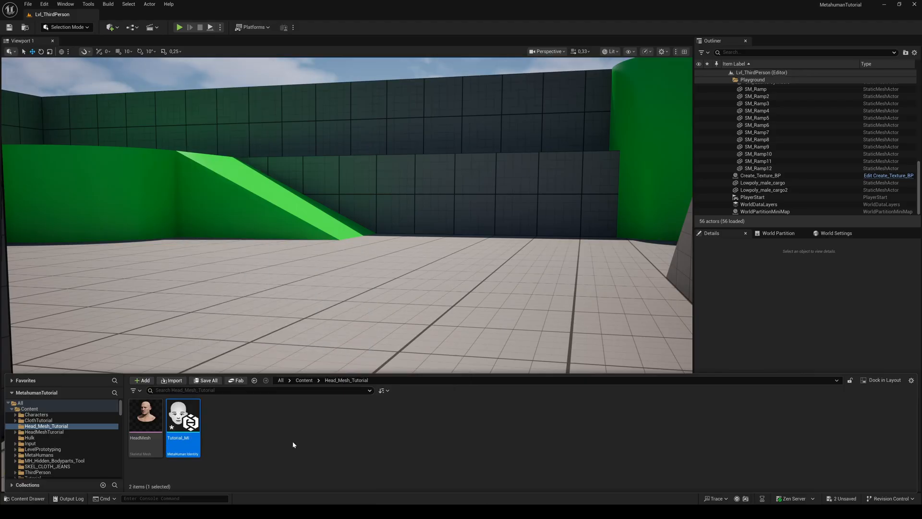
pyautogui.doubleClick(183, 415)
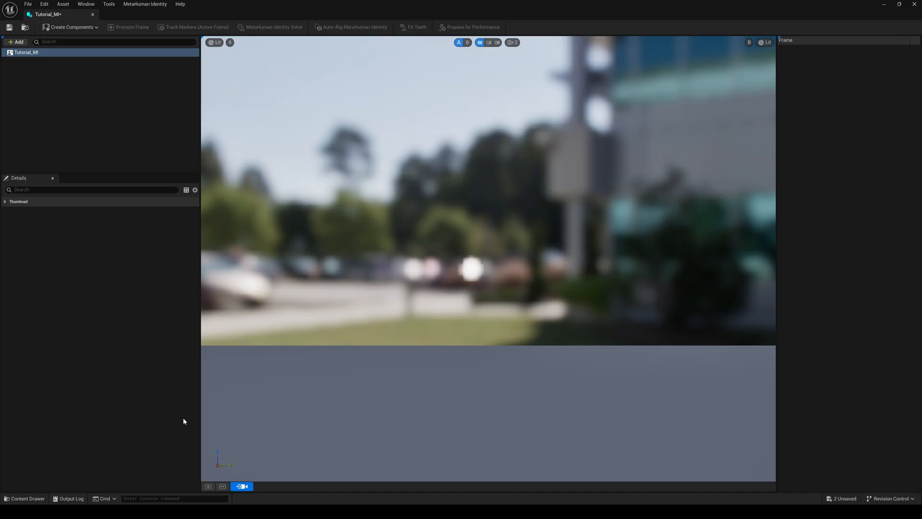
# Step: Create the identity's components from an existing mesh, choosing HeadMesh as the source head
pyautogui.click(69, 27)
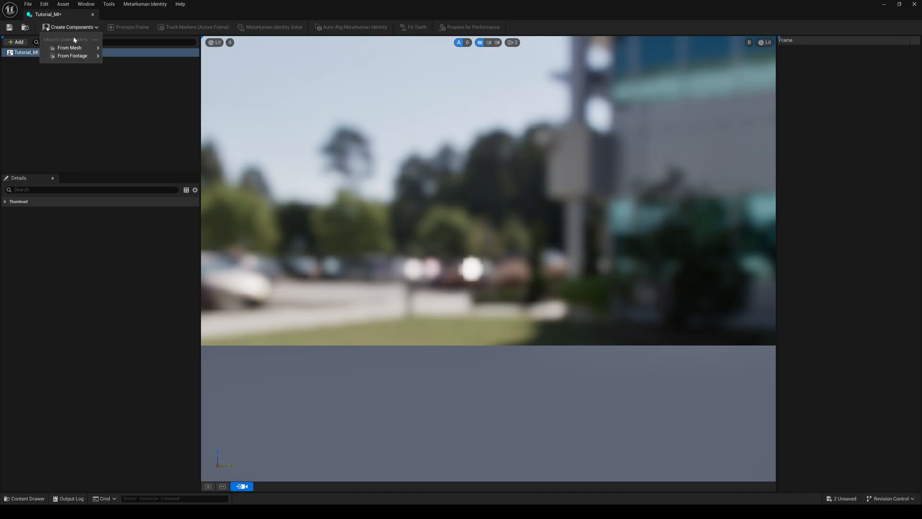
pyautogui.click(69, 48)
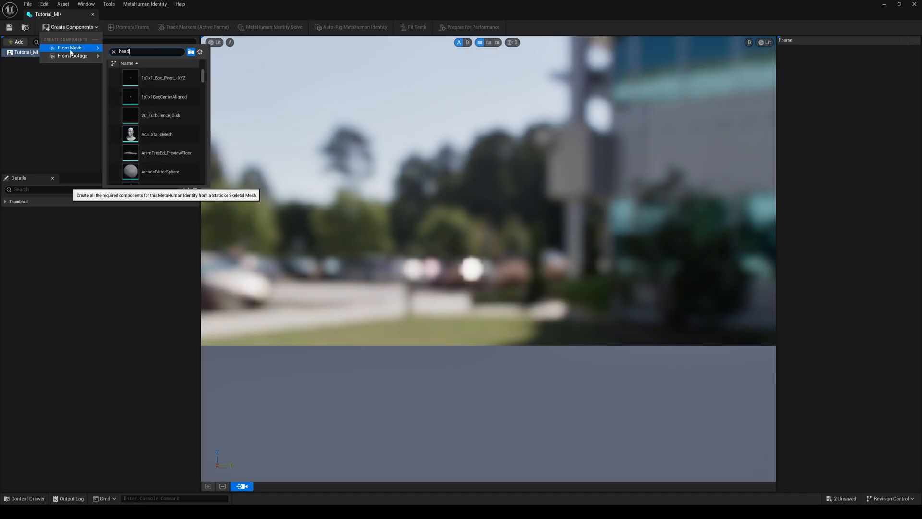
pyautogui.write('mesh')
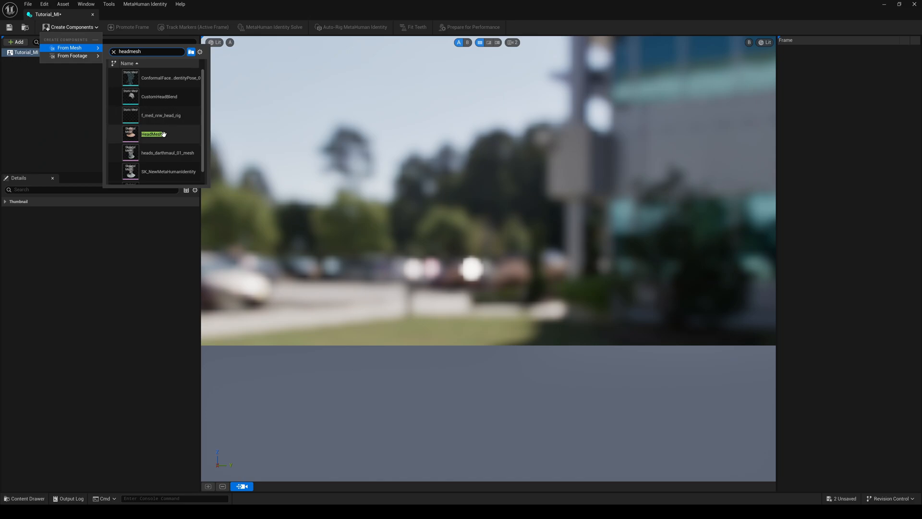
pyautogui.click(151, 134)
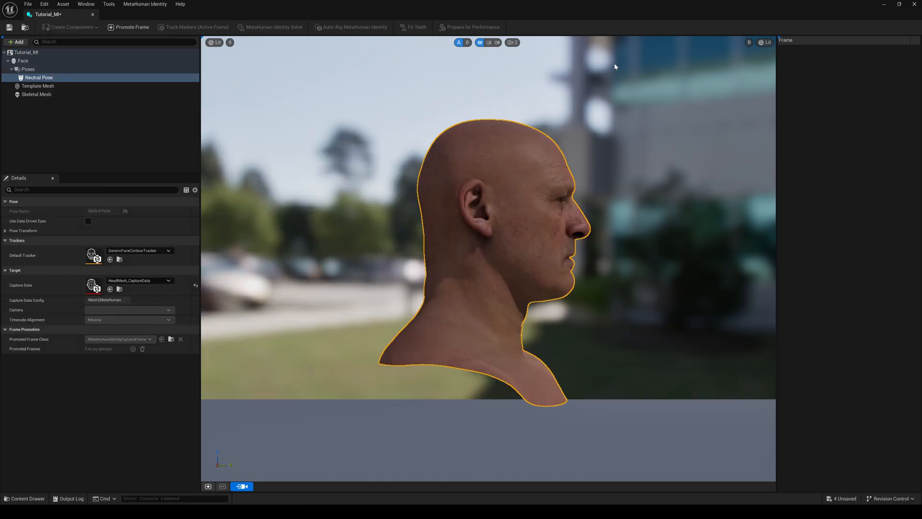
# Step: Orbit the viewport so the HeadMesh head faces the camera straight-on for the neutral pose
pyautogui.click(512, 41)
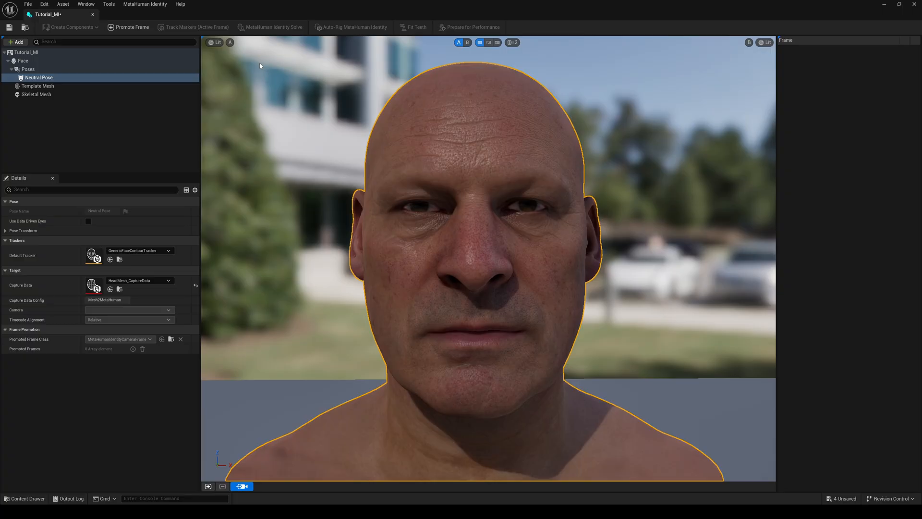
# Step: Promote the current view as the front frame and track facial markers on it
pyautogui.click(127, 27)
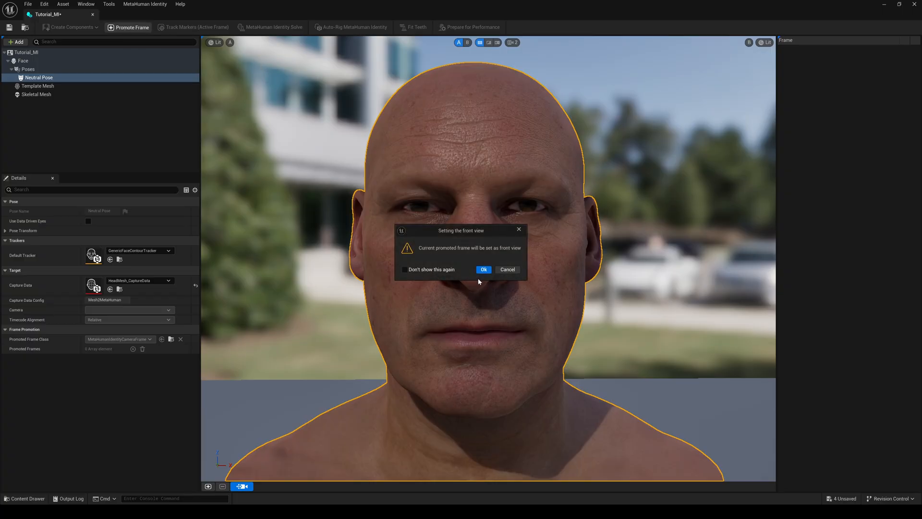
pyautogui.click(484, 269)
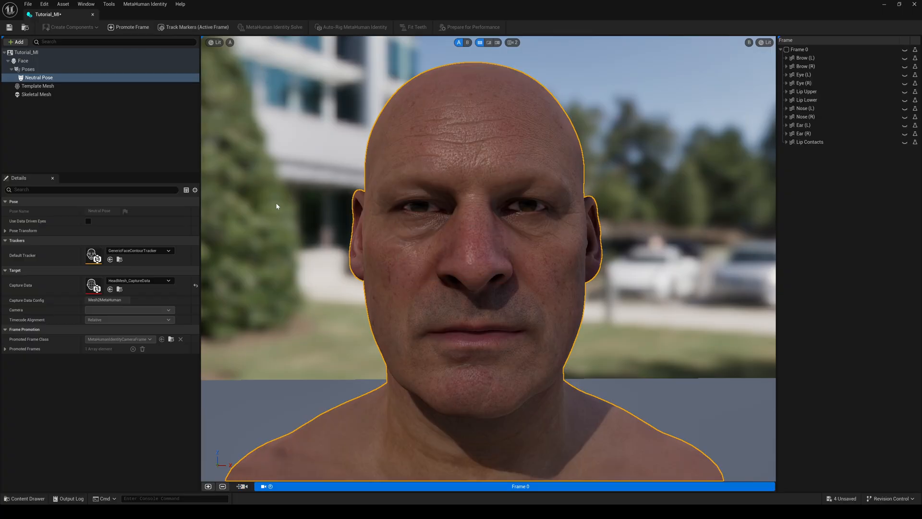
pyautogui.click(195, 27)
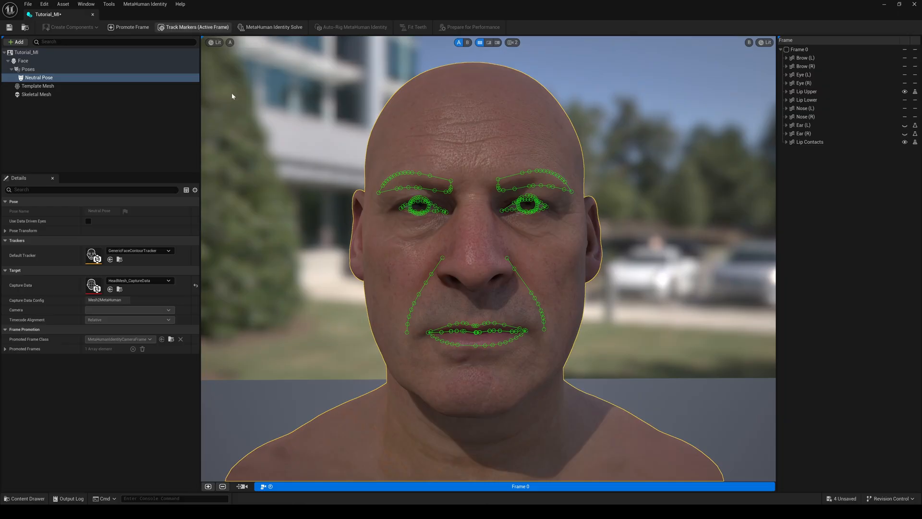
# Step: Adjust viewport lighting and run MetaHuman Identity Solve to fit the template to the markers
pyautogui.click(217, 42)
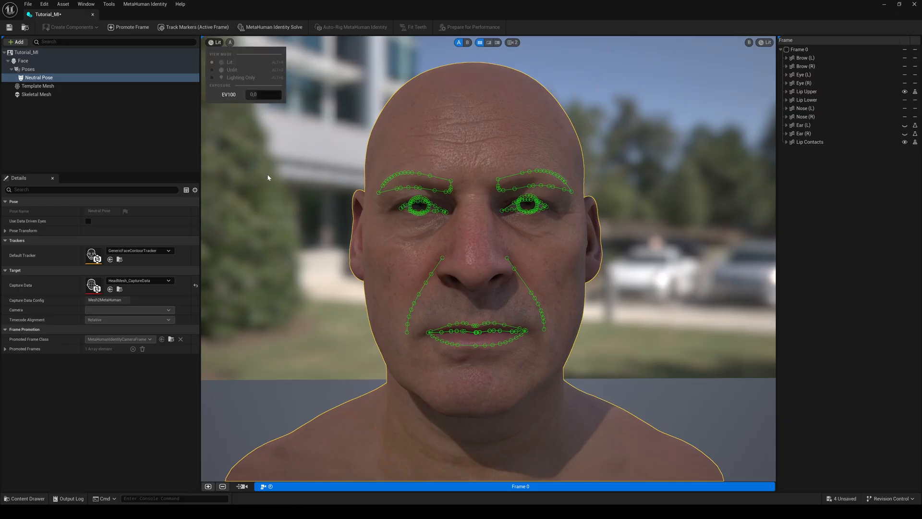
pyautogui.moveTo(316, 236)
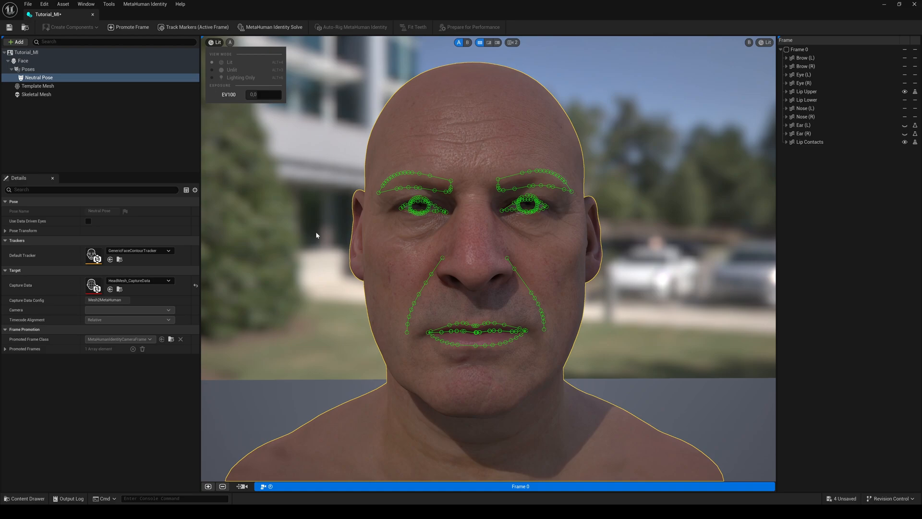
pyautogui.moveTo(306, 187)
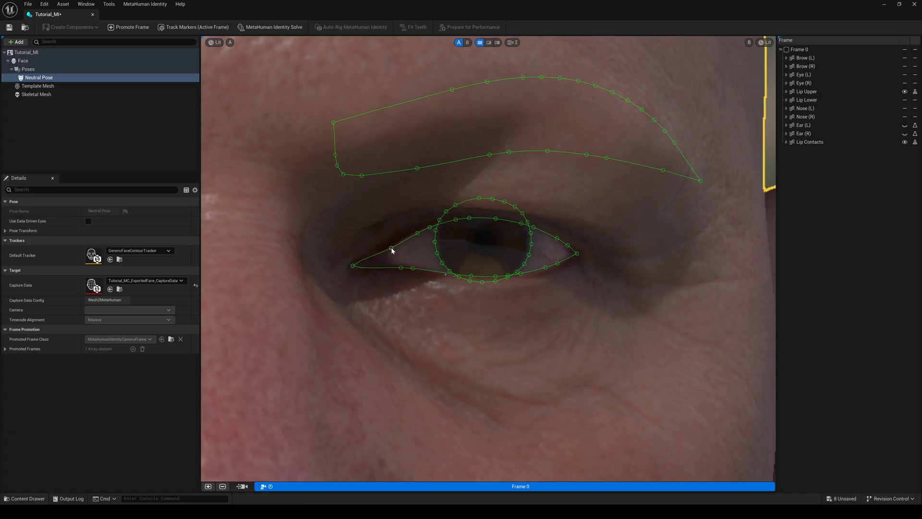
pyautogui.click(787, 133)
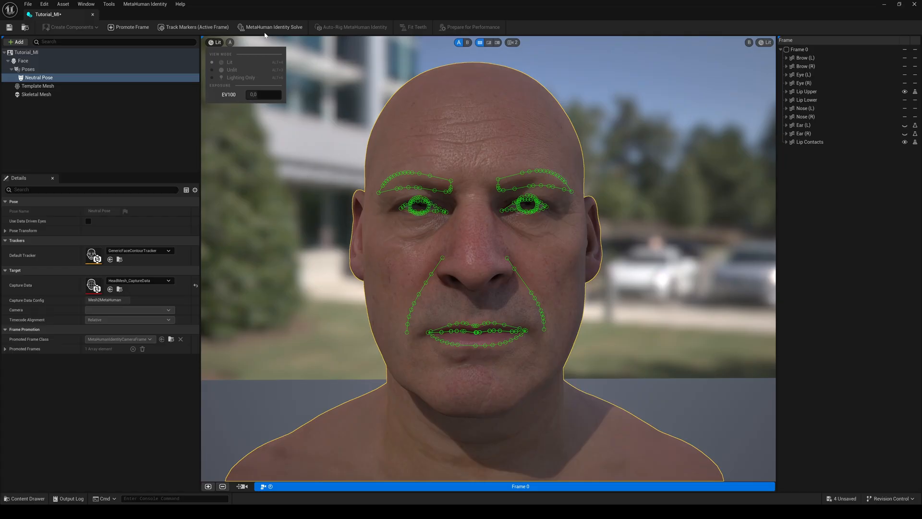
pyautogui.moveTo(271, 27)
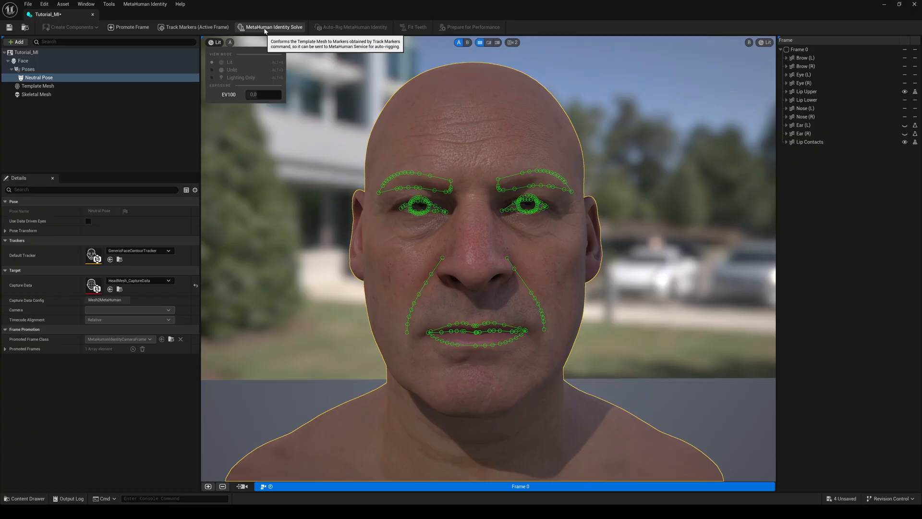
pyautogui.click(274, 26)
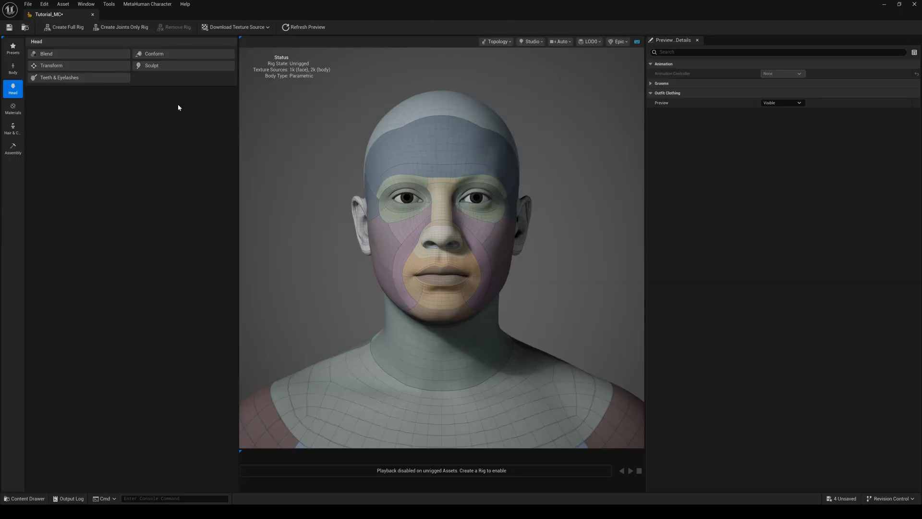
# Step: Conform the Tutorial_MC head from identity, using Tutorial_MI as the source
pyautogui.click(155, 54)
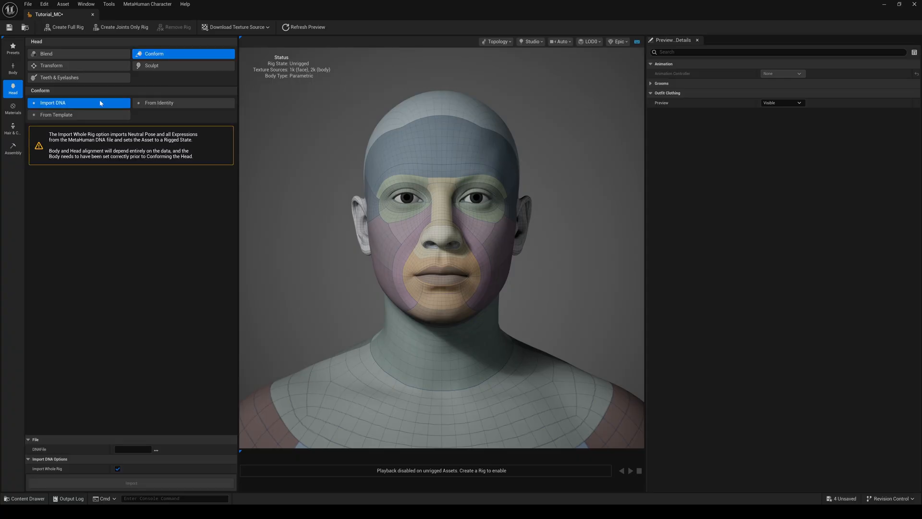
pyautogui.click(159, 102)
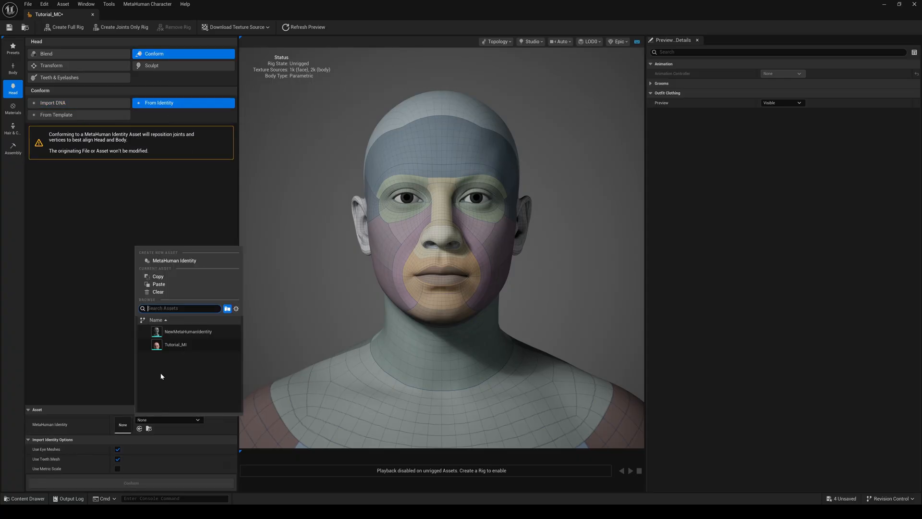
pyautogui.click(175, 344)
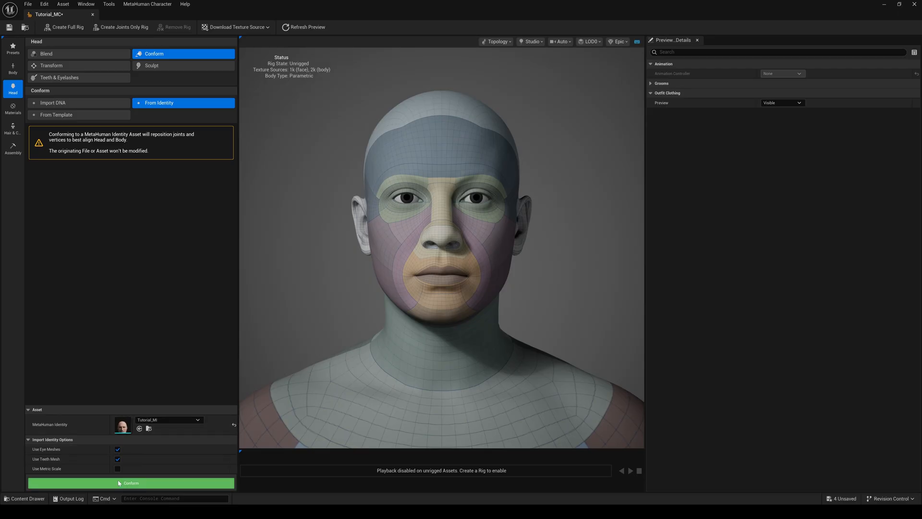
pyautogui.click(117, 468)
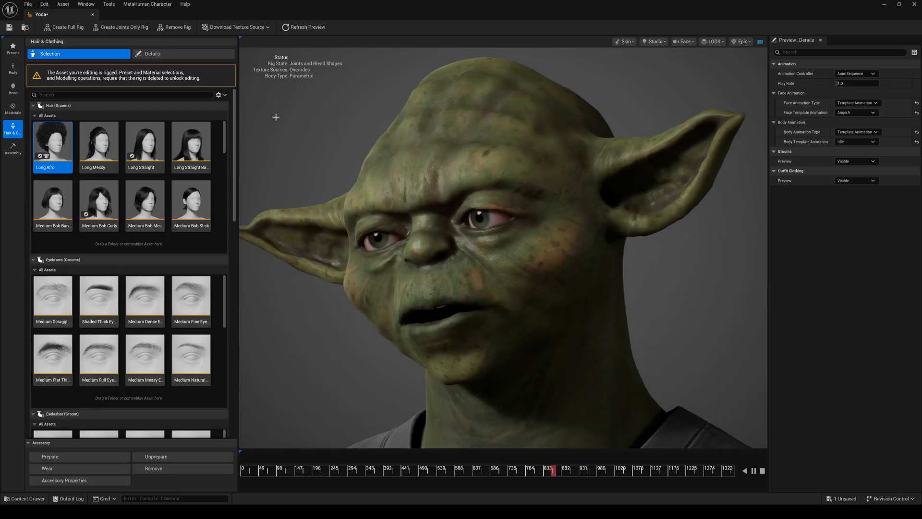
# Step: Give the Yoda character the Long Straight groom, then bring up the DarthMaul character's outfit details
pyautogui.click(145, 143)
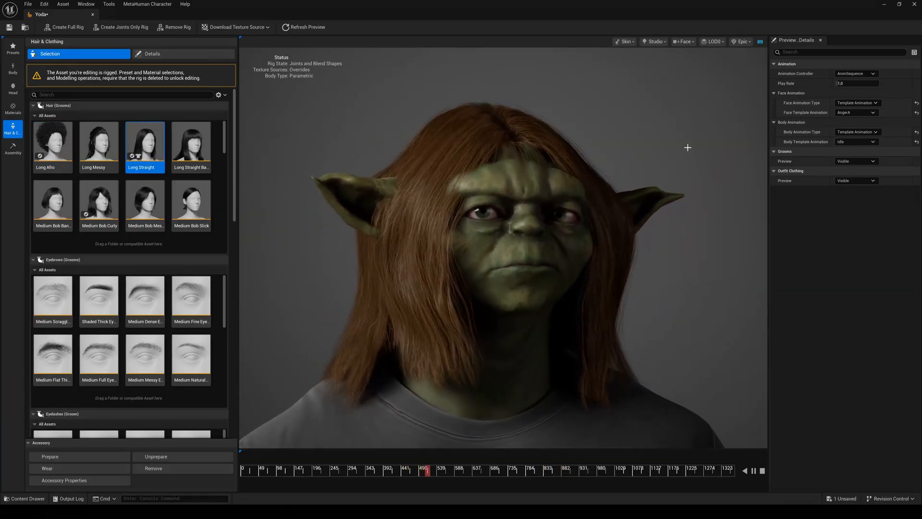
pyautogui.click(152, 53)
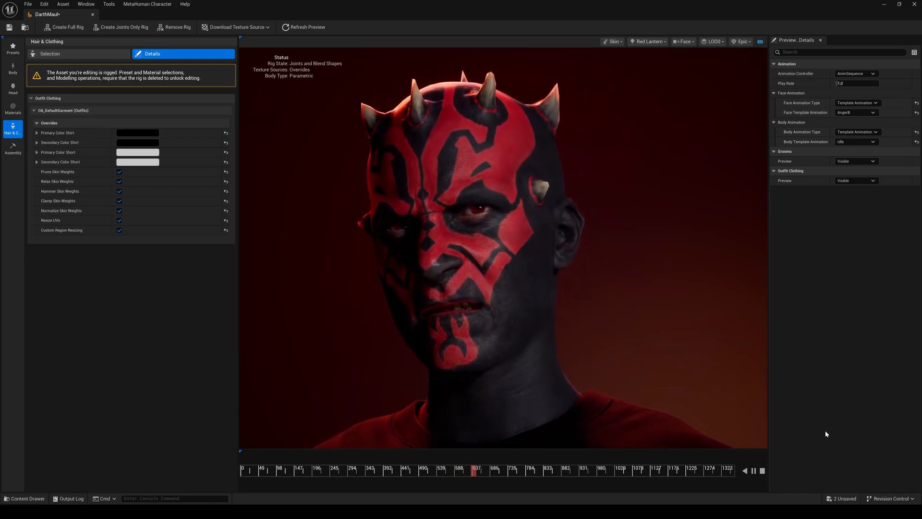
pyautogui.click(121, 14)
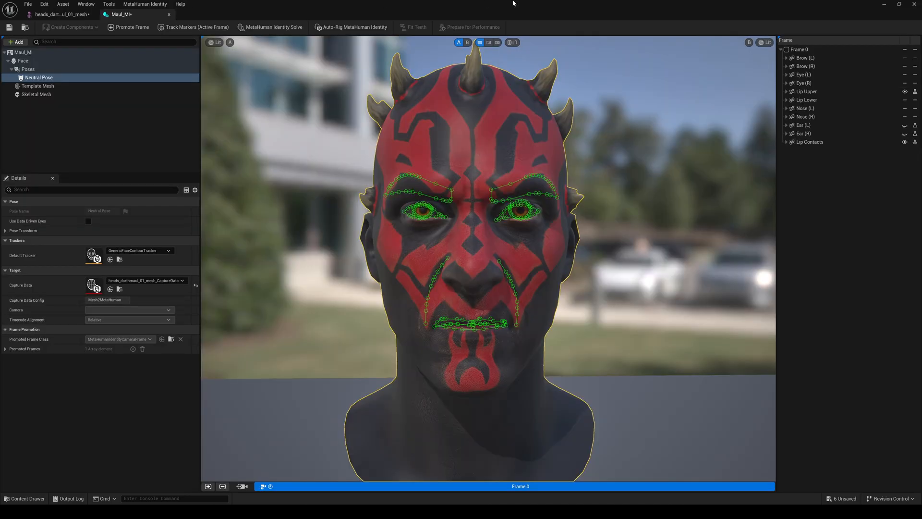
pyautogui.click(489, 43)
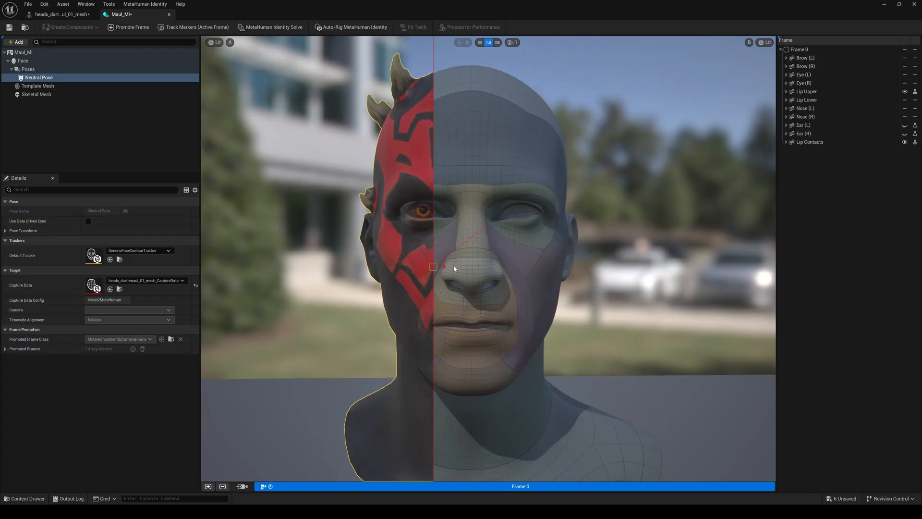
pyautogui.moveTo(444, 267); pyautogui.dragTo(357, 274)
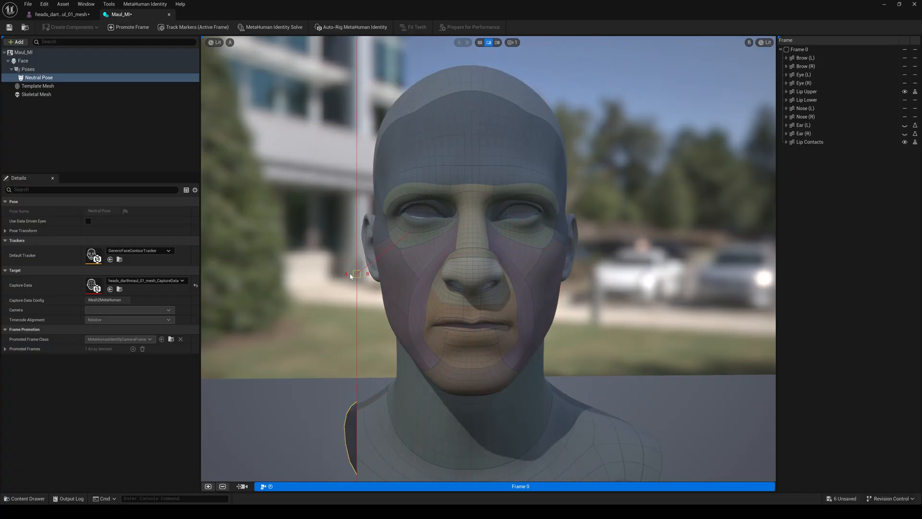
pyautogui.moveTo(355, 274); pyautogui.dragTo(515, 280)
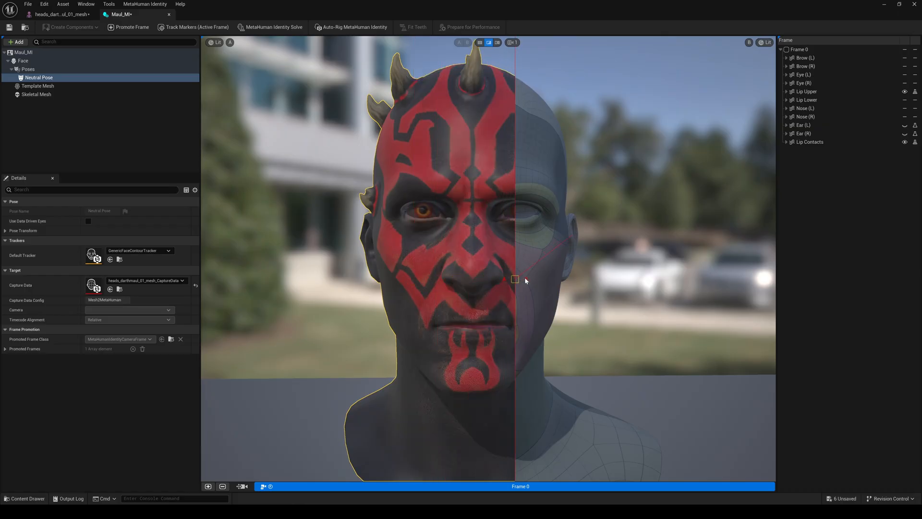
pyautogui.moveTo(526, 279); pyautogui.dragTo(468, 279)
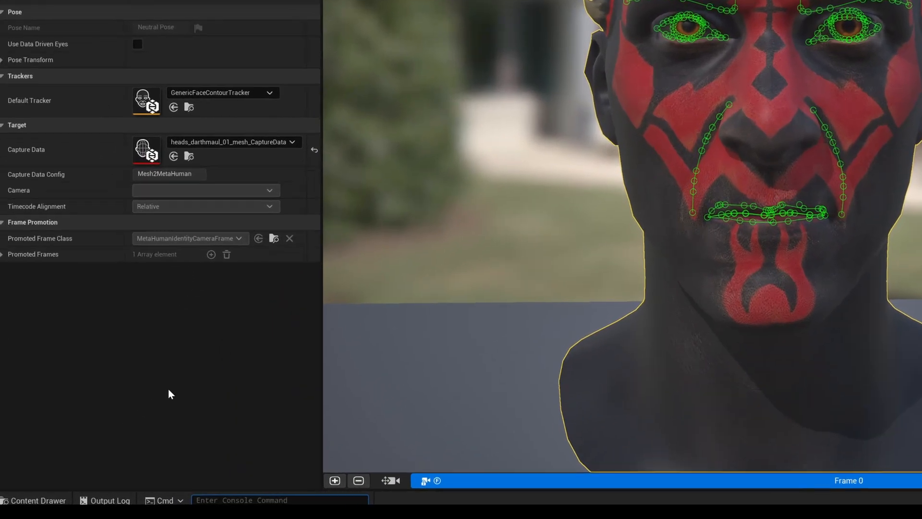
# Step: Run the console command mh.Identity.ExportMeshes 1 to enable identity mesh OBJ export
pyautogui.write('mh.Identity.ExportMeshes')
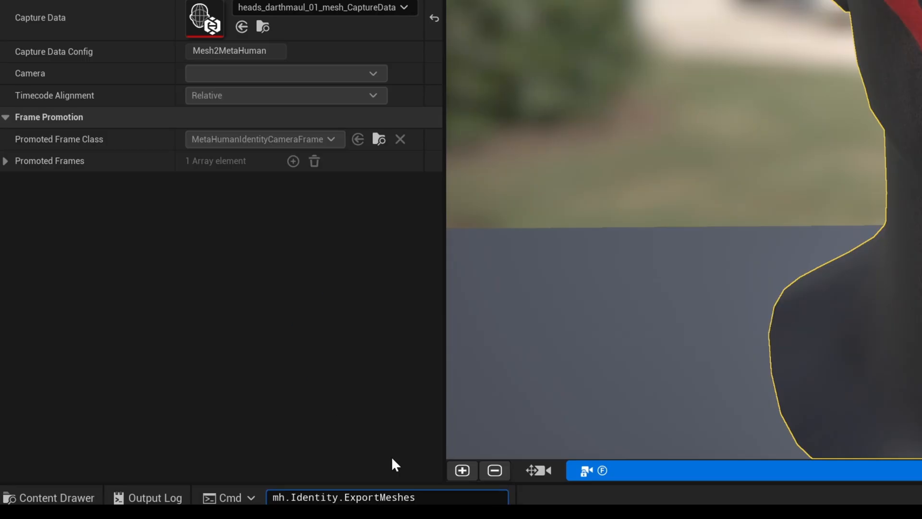
pyautogui.write('1')
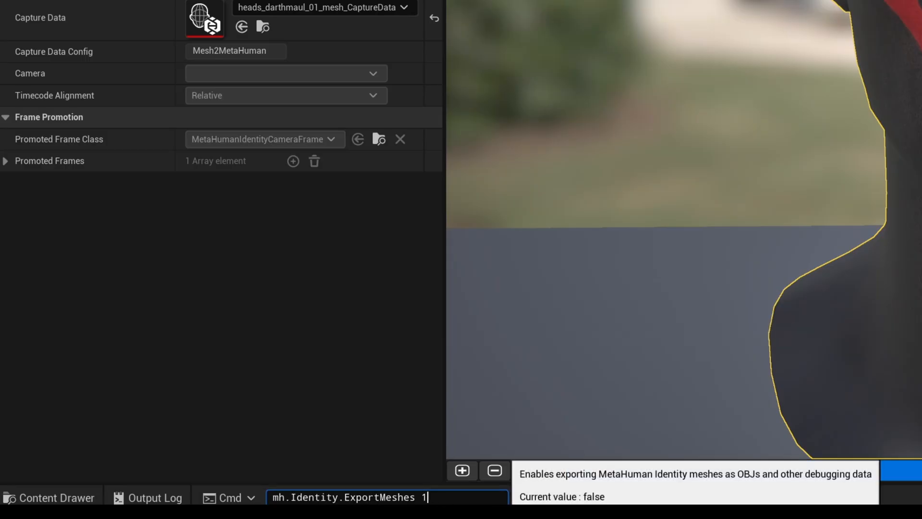
pyautogui.press('enter')
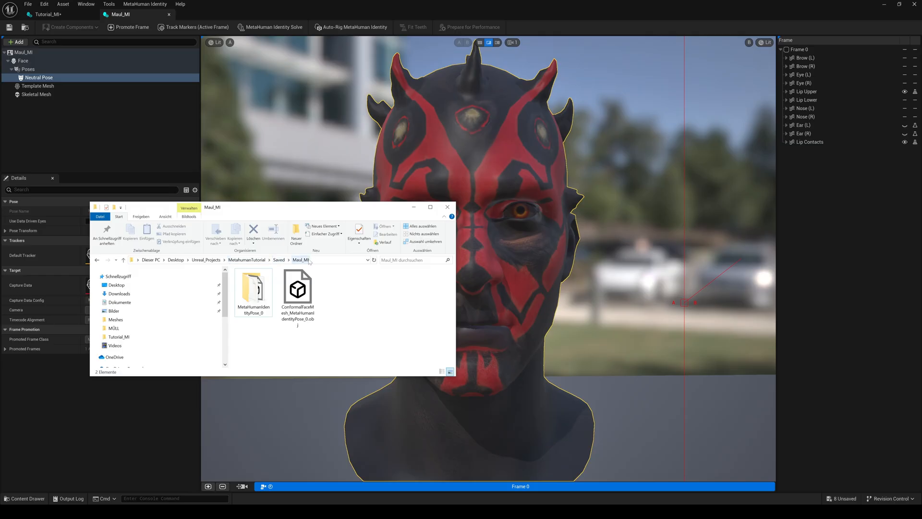
# Step: Inspect the exported ConformedFaceMesh OBJ in the Maul_MI Saved folder
pyautogui.click(297, 289)
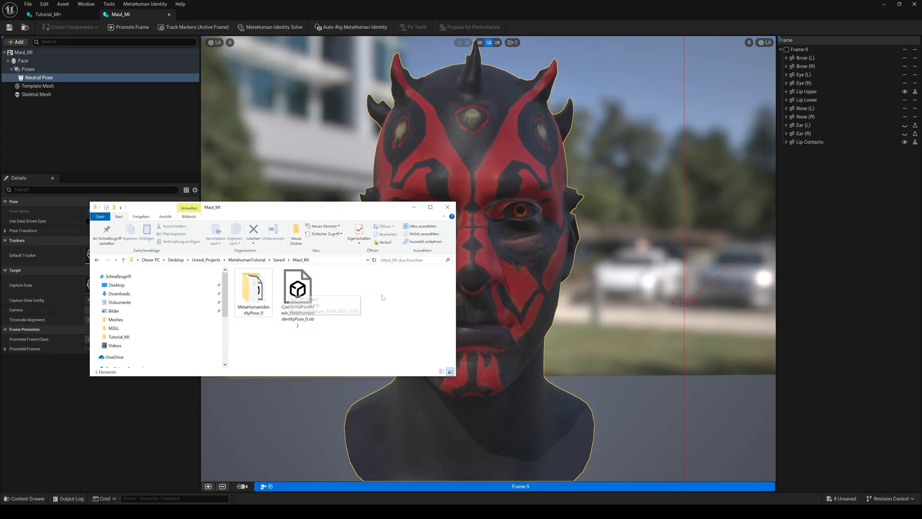
pyautogui.moveTo(382, 296)
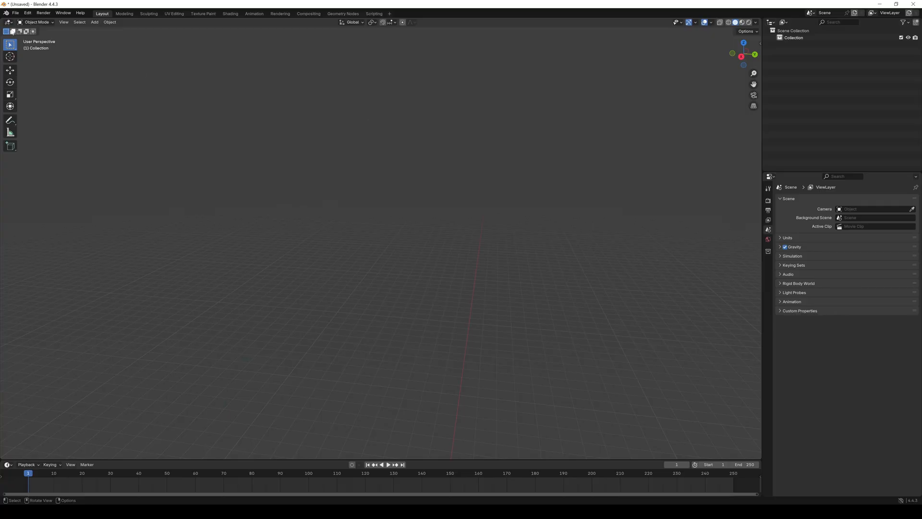
# Step: Import ConformedFaceMesh_MetaHumanIdentityPose_0.obj as a Wavefront OBJ into the Blender scene
pyautogui.click(16, 13)
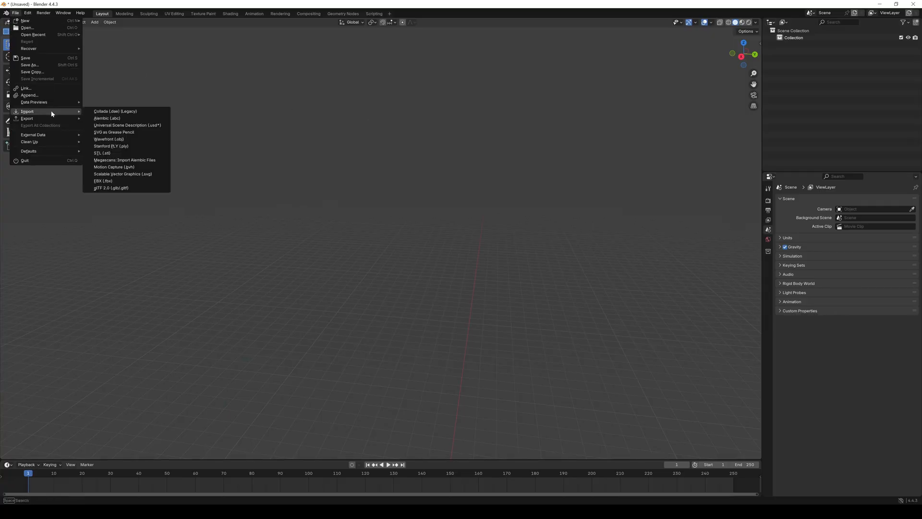
pyautogui.moveTo(108, 139)
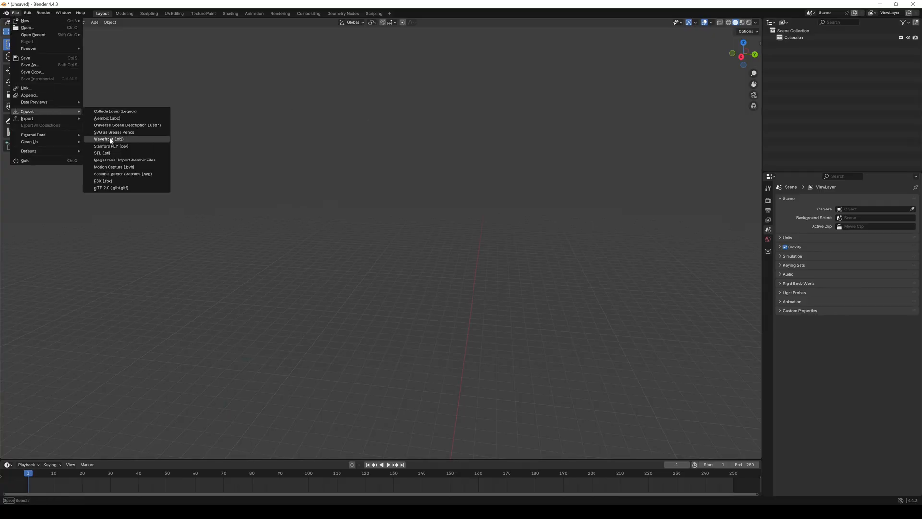
pyautogui.click(108, 139)
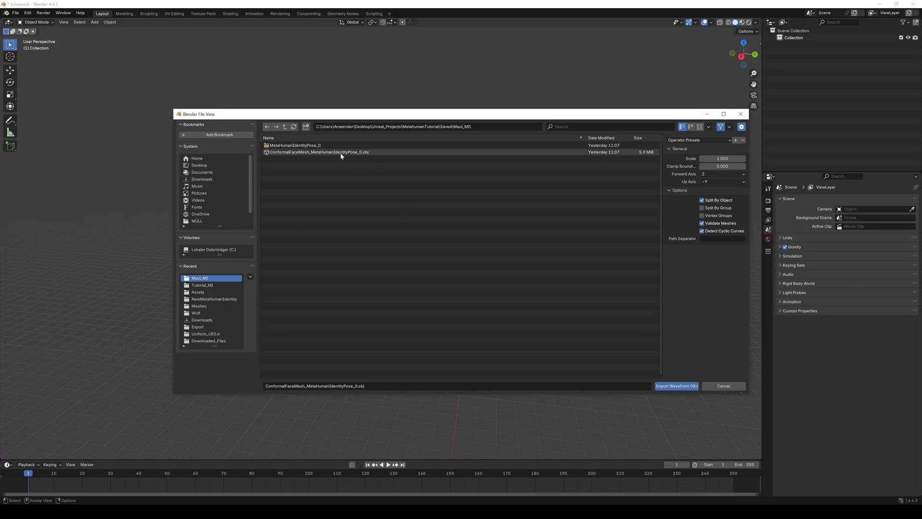
pyautogui.click(318, 152)
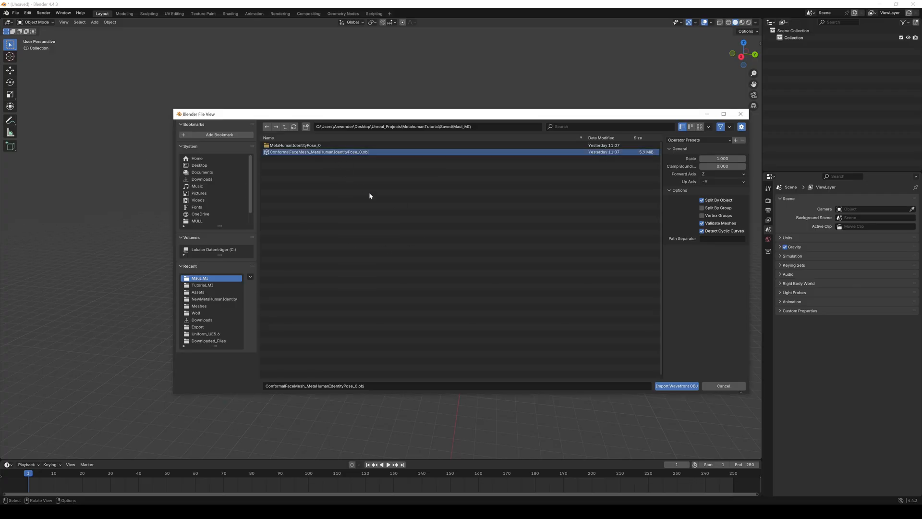
pyautogui.moveTo(638, 189)
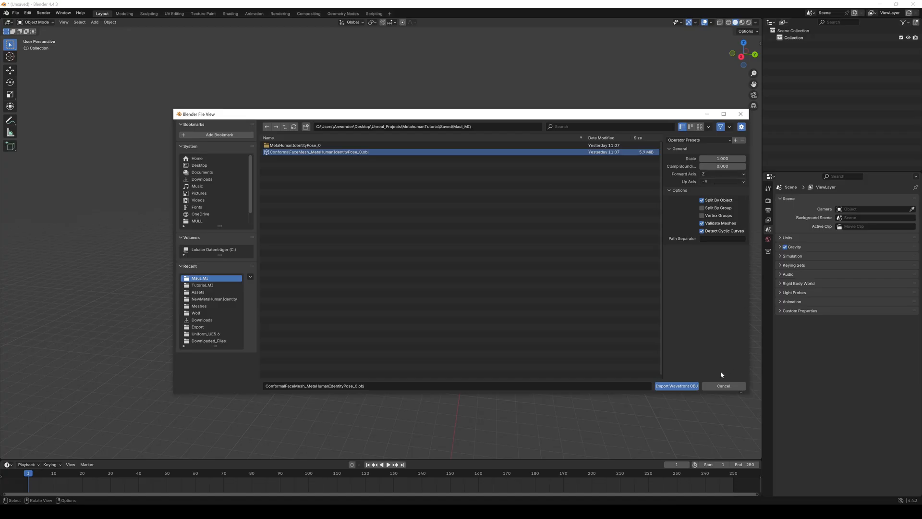
pyautogui.click(675, 386)
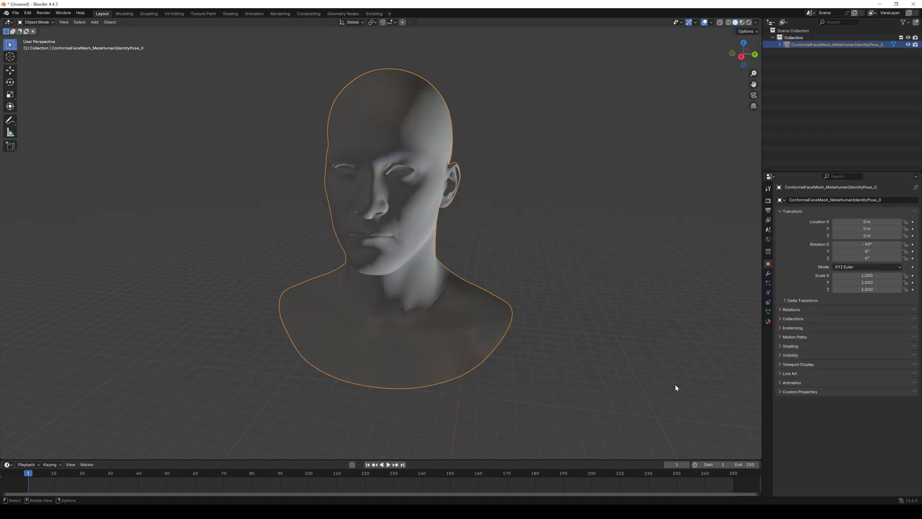
# Step: Sculpt Darth Maul style horns onto the skull of the imported head in the Sculpting workspace
pyautogui.click(148, 13)
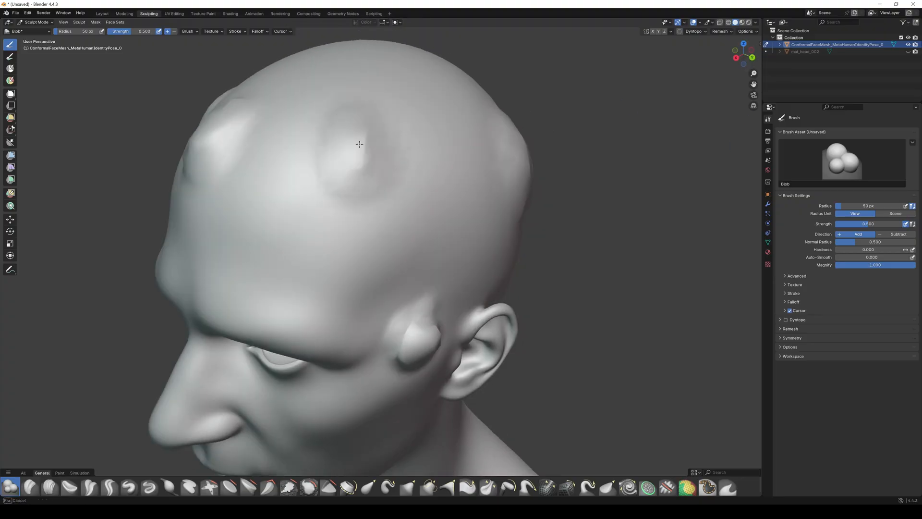
pyautogui.click(369, 486)
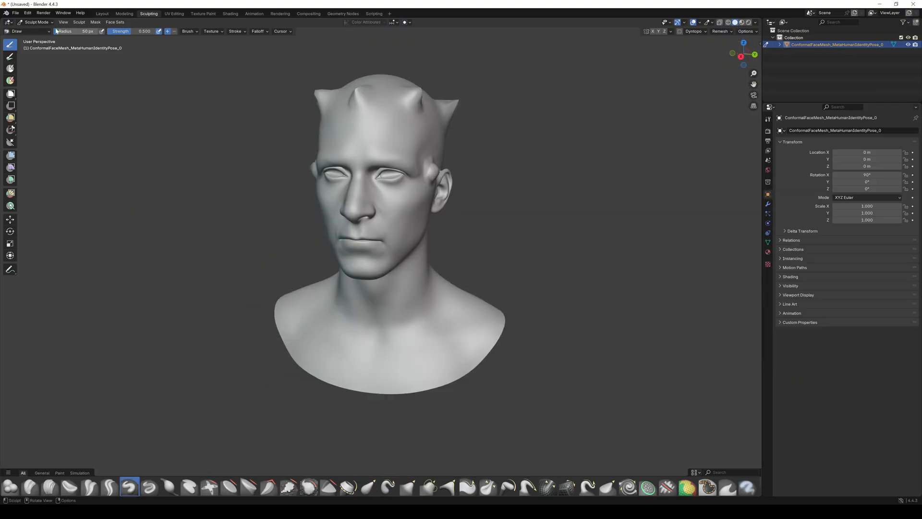
pyautogui.click(15, 13)
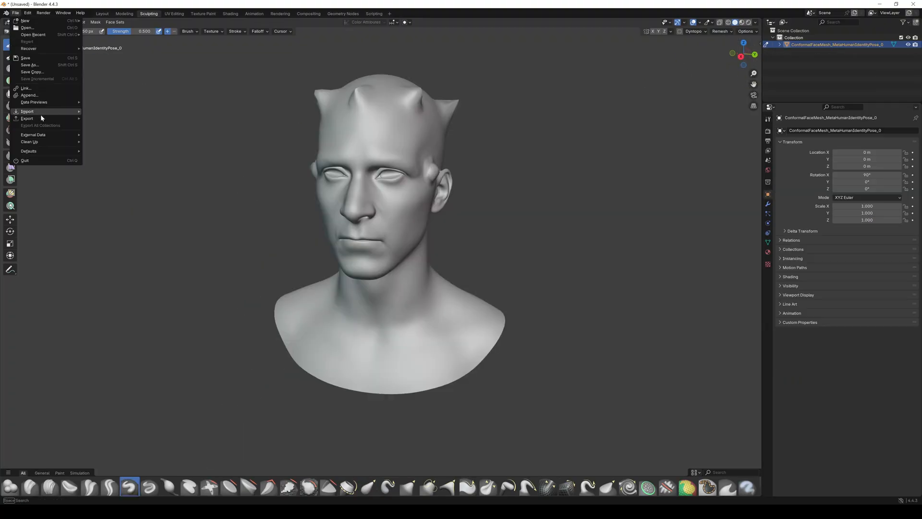
# Step: Export the horned head as a Wavefront OBJ with materials export disabled
pyautogui.click(27, 119)
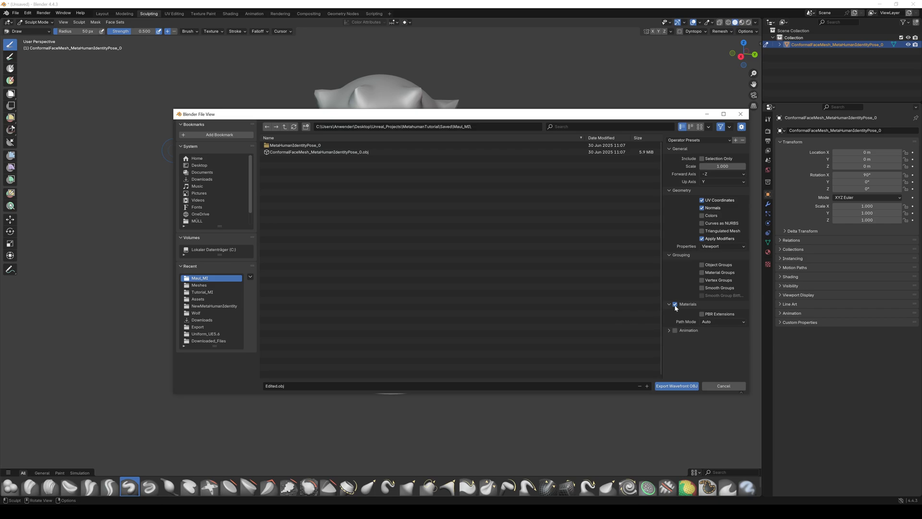
pyautogui.click(701, 304)
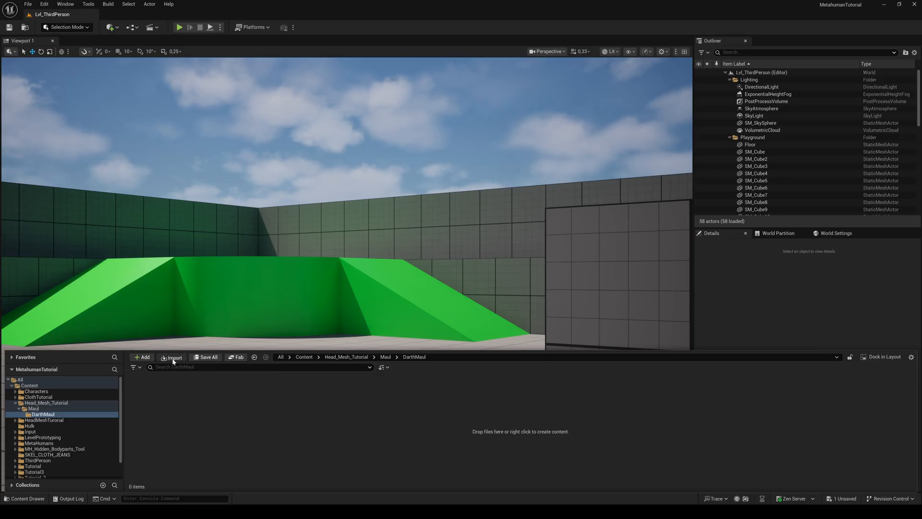
# Step: Import Edited.obj into the DarthMaul folder with a 90/0/90 rotation offset
pyautogui.click(171, 357)
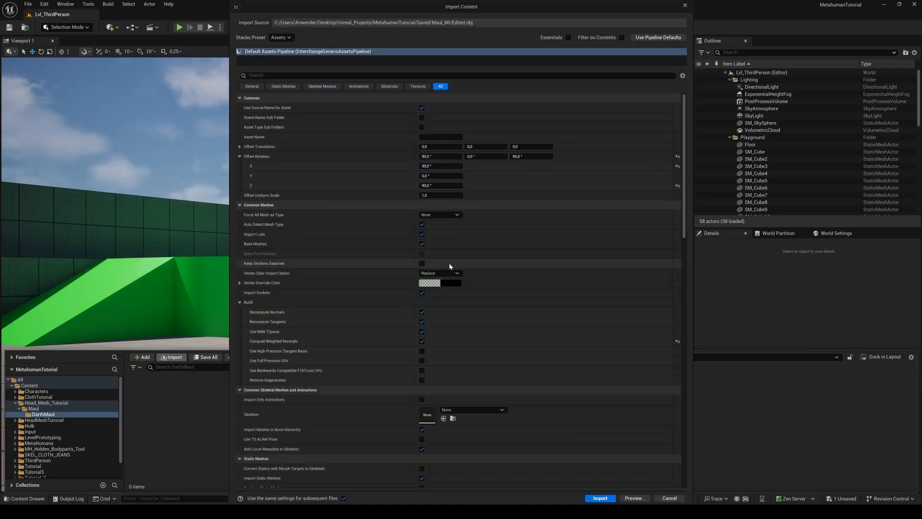
pyautogui.click(441, 156)
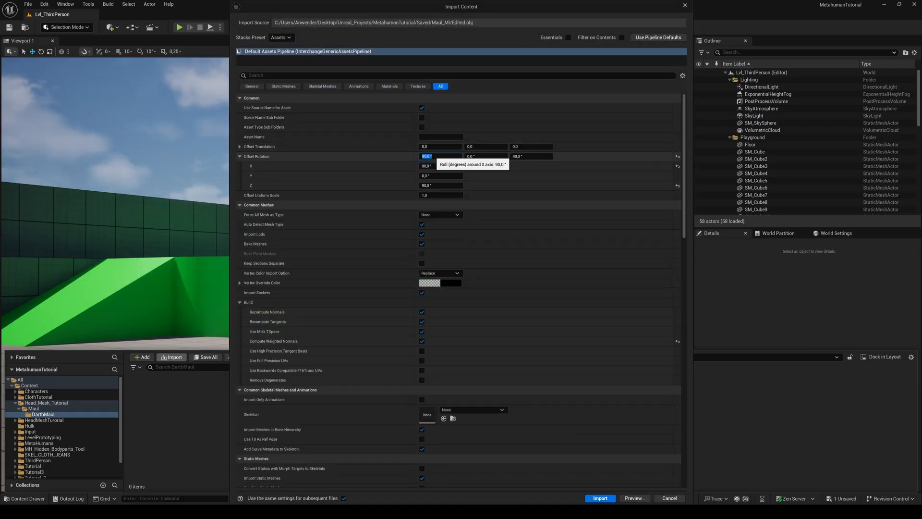
pyautogui.click(529, 155)
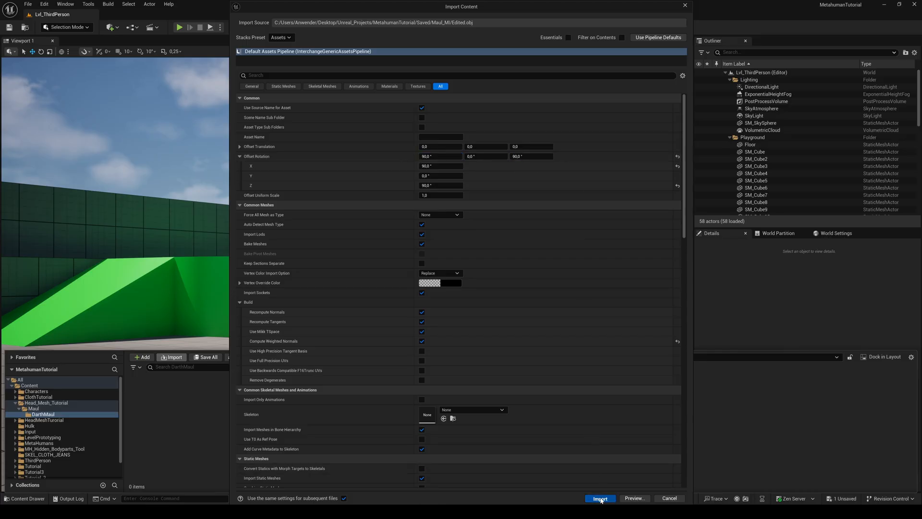
pyautogui.click(599, 499)
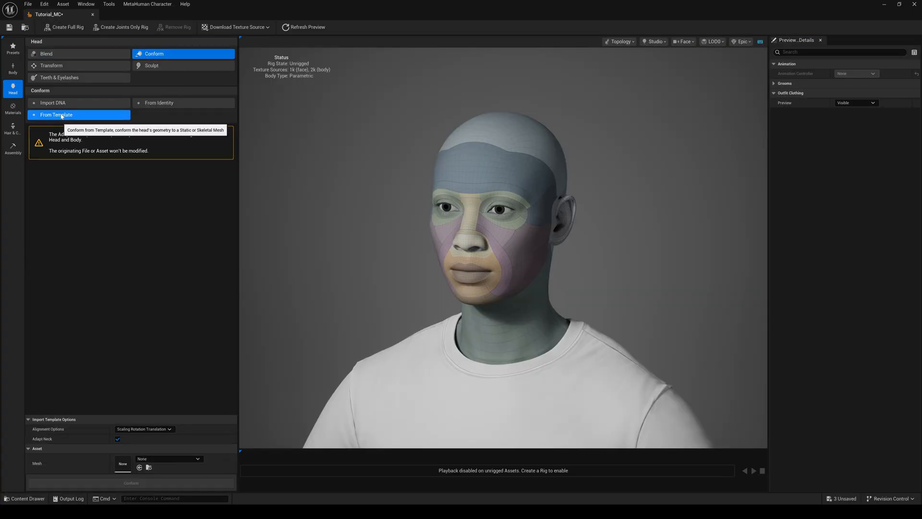
# Step: Conform Tutorial_MC's head from the Edited template mesh to get the Darth Maul horns
pyautogui.click(25, 499)
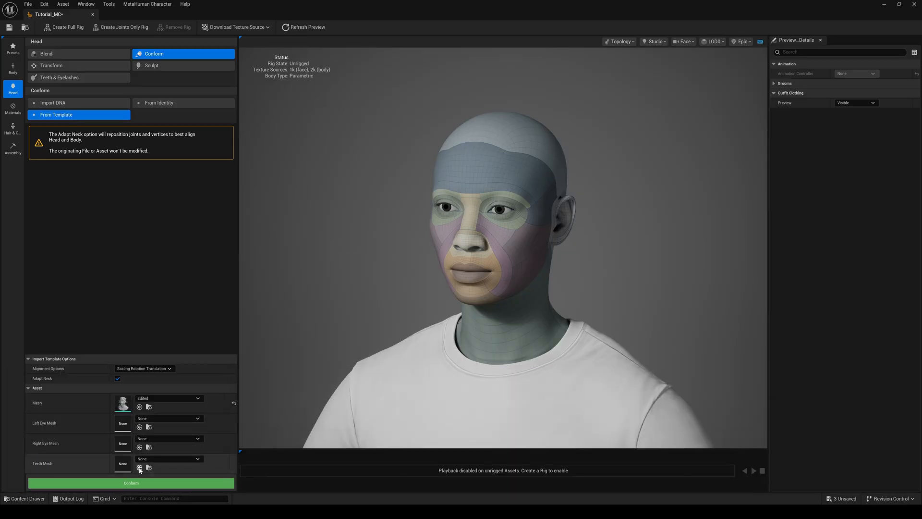
pyautogui.click(131, 483)
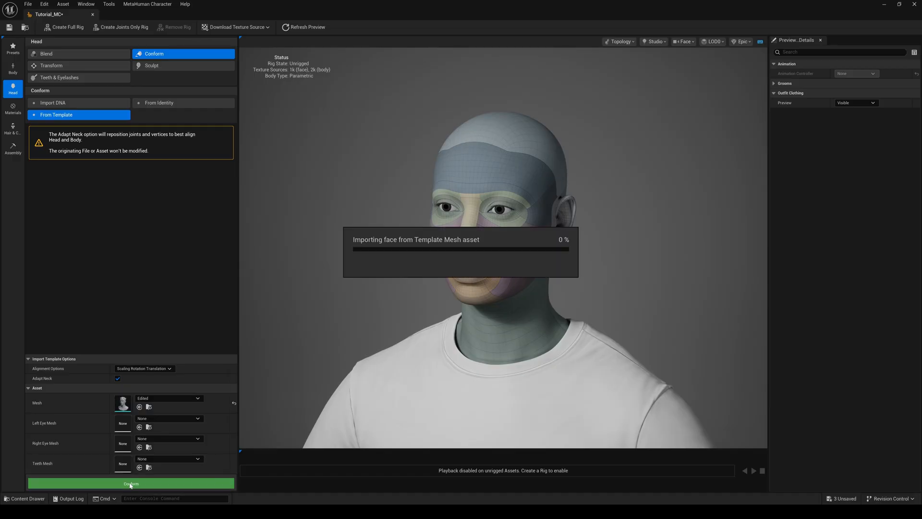
pyautogui.click(12, 129)
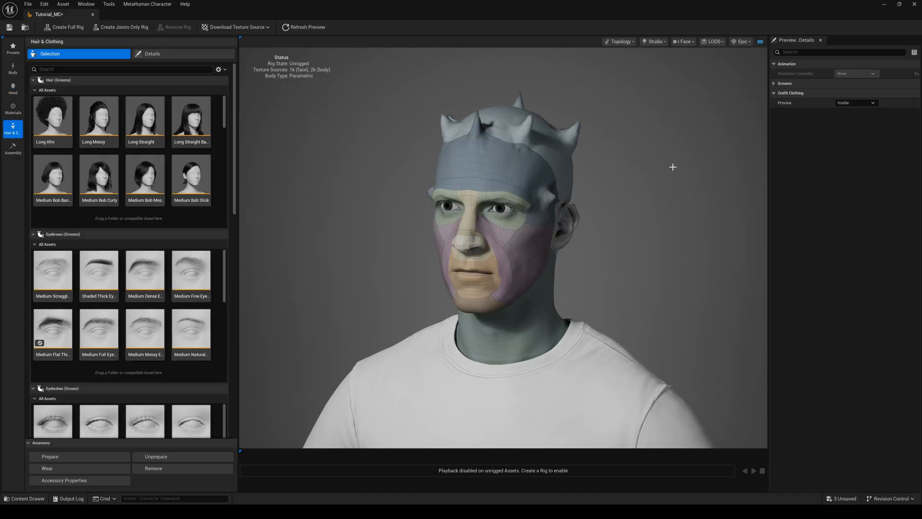